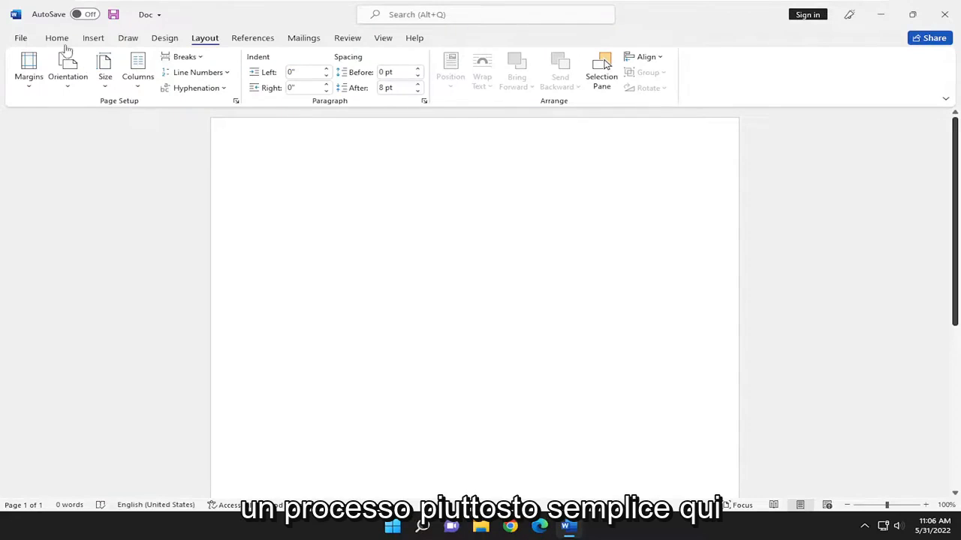
Bring up the Page Setup dialog on its Paper tab from the Layout ribbon.
{"action": "left_click", "coordinate": [57, 38]}
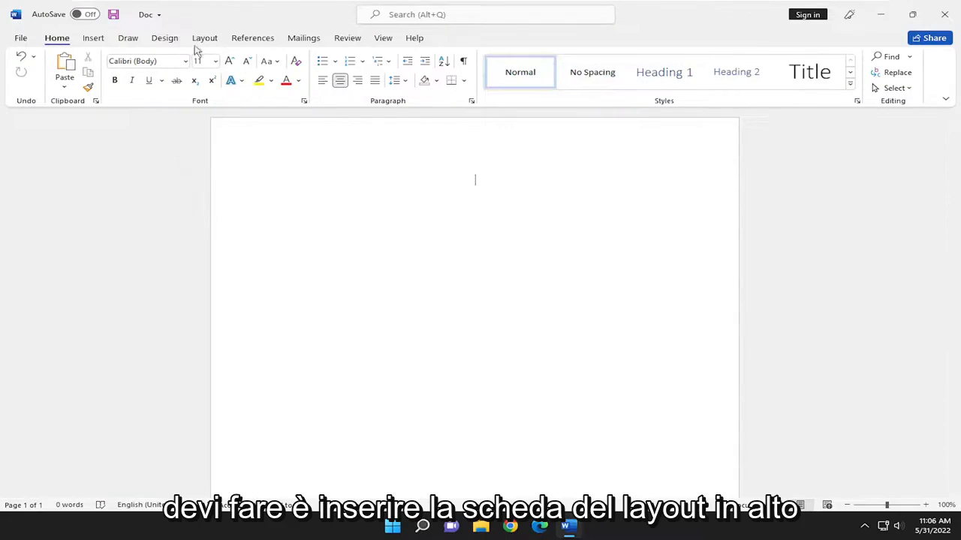
{"action": "left_click", "coordinate": [205, 38]}
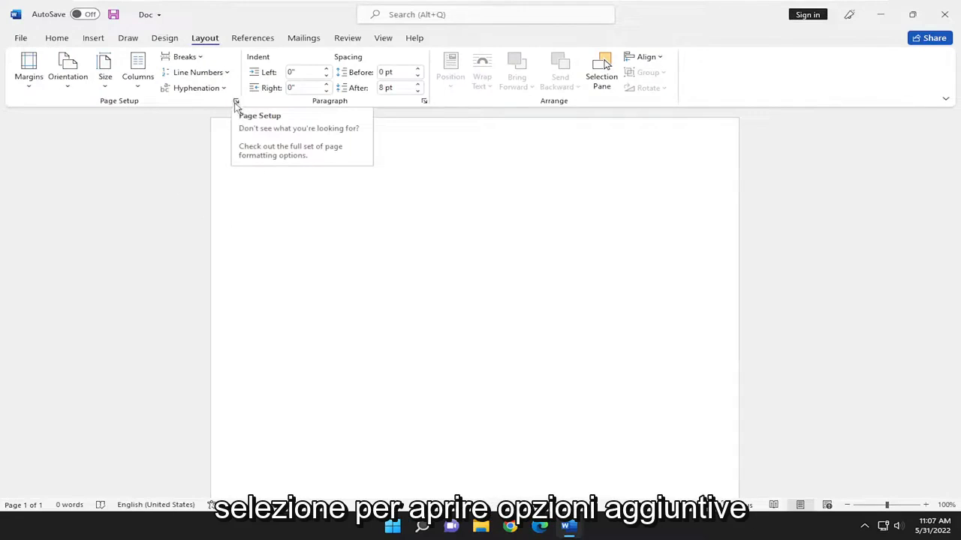
{"action": "left_click", "coordinate": [237, 101]}
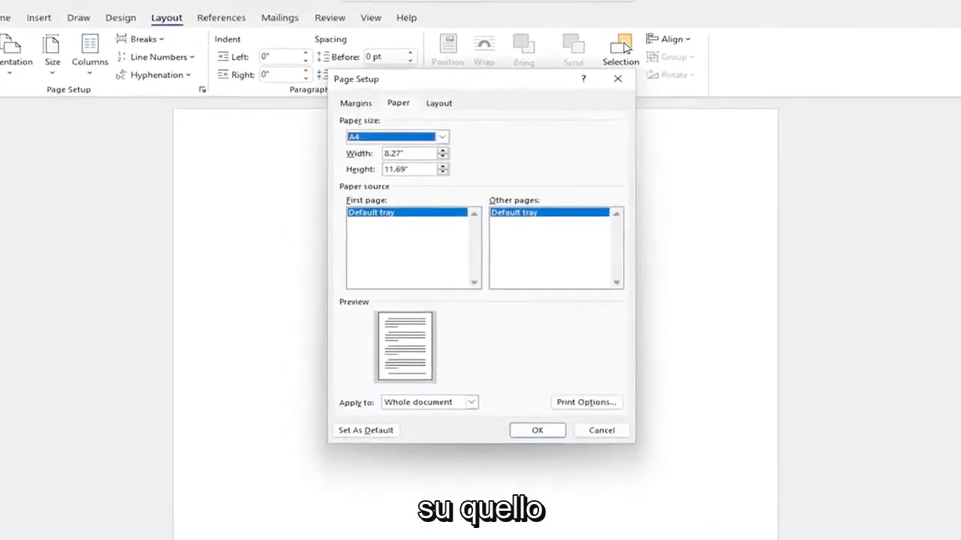
Choose A4 (8.27 × 11.69 in) as the paper size and set it as the default.
{"action": "left_click", "coordinate": [441, 137]}
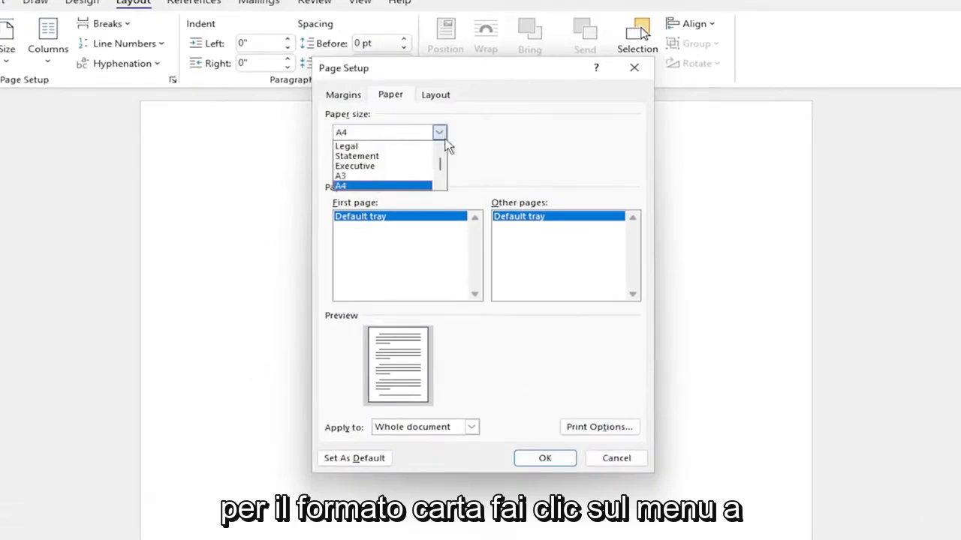
{"action": "left_click", "coordinate": [341, 186]}
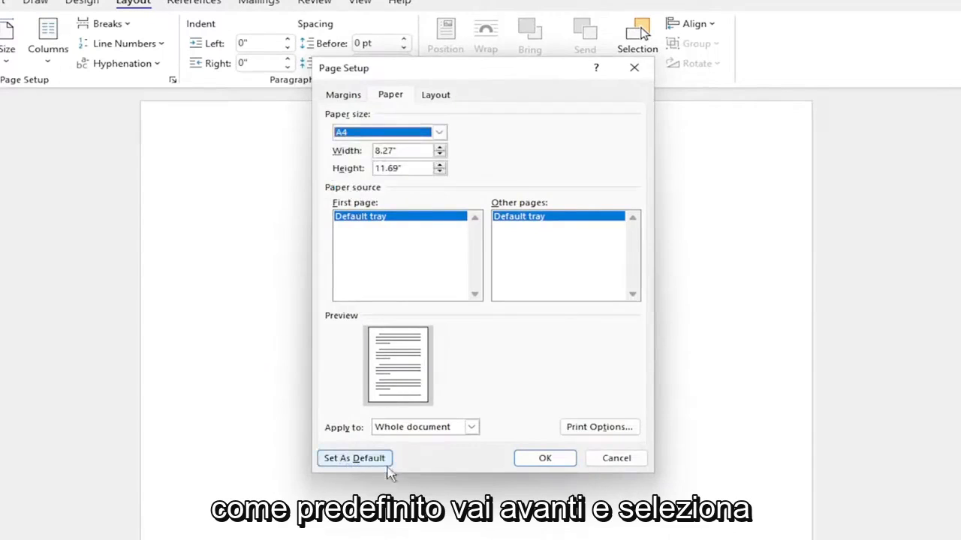
{"action": "left_click", "coordinate": [354, 458]}
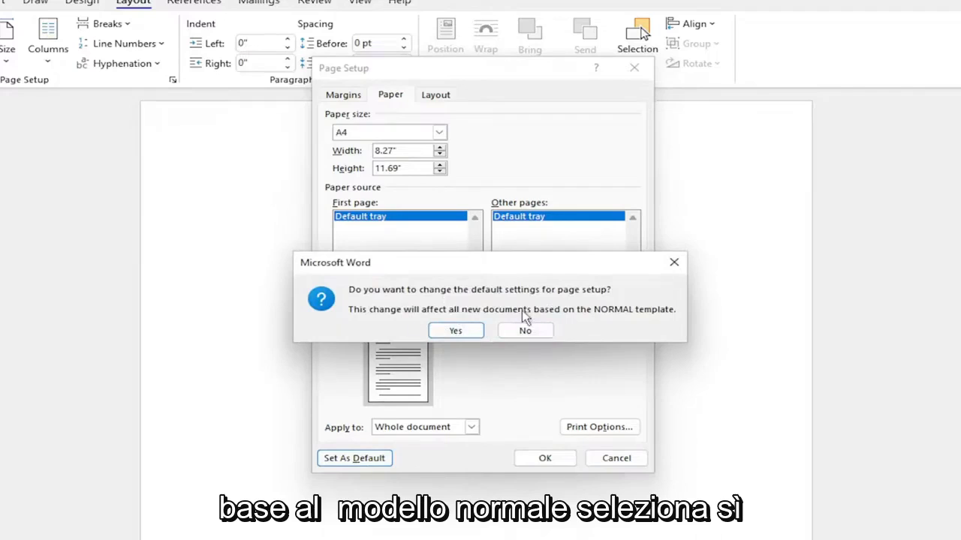
{"action": "mouse_move", "coordinate": [442, 352]}
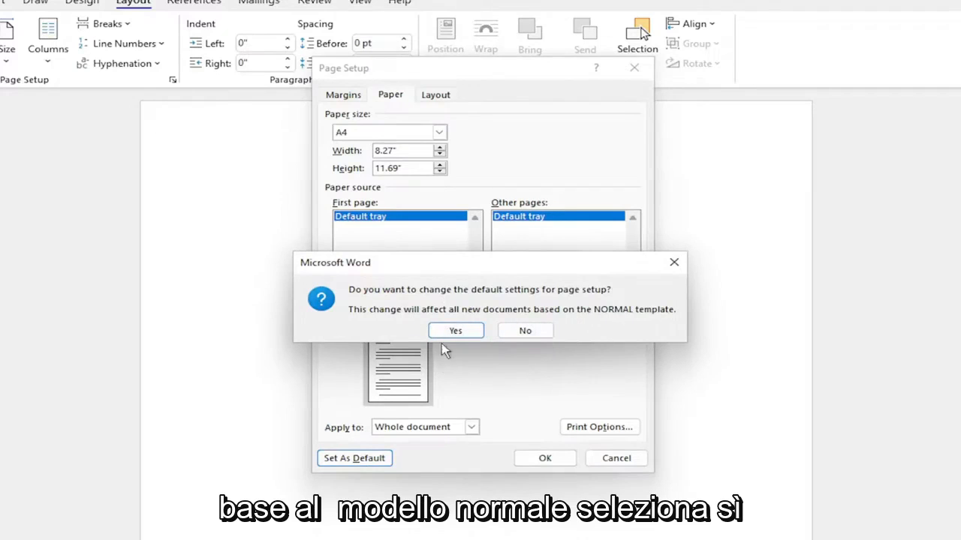
Confirm A4 as the default for new documents based on the Normal template.
{"action": "left_click", "coordinate": [455, 330]}
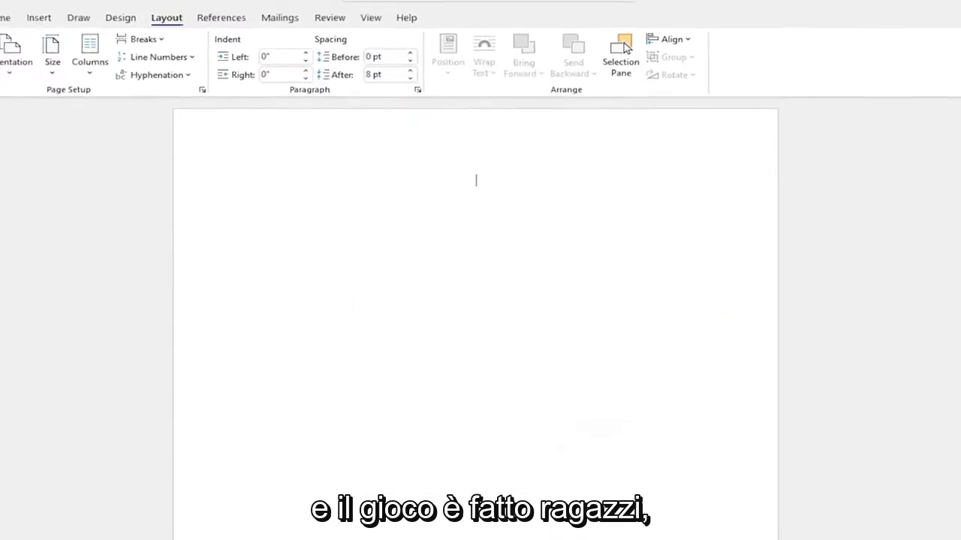